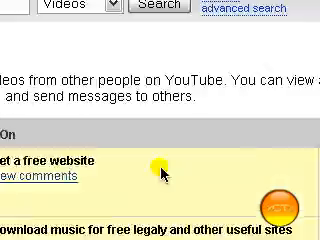
Scroll the YouTube page beside the XP Mac Themes folder of Visual Styles and WindowBlinds themes.
scroll(down, 3)
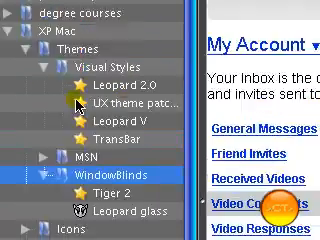
scroll(down, 3)
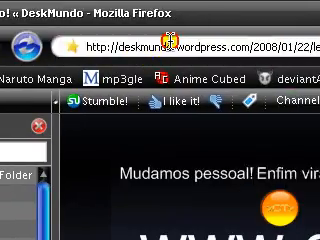
Scroll the DeskMundo blog down to the Leopard V new-version post and its download link.
scroll(down, 3)
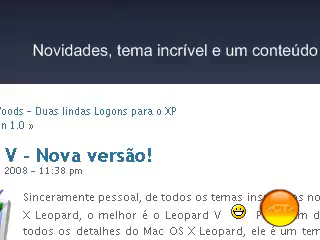
scroll(down, 3)
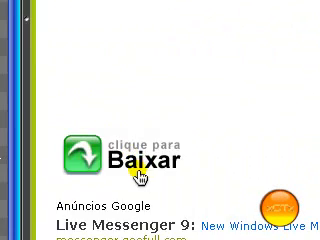
Scroll the Baixaki download page down to the 'clique para Baixar' button.
scroll(down, 3)
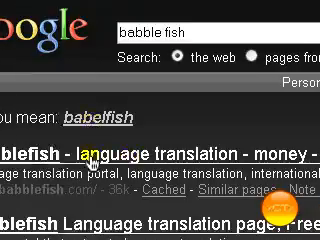
Scroll through the Google results for 'babble fish'.
scroll(down, 3)
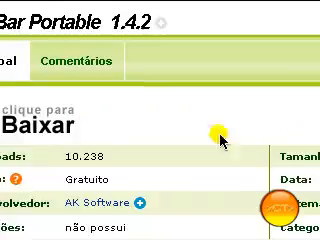
scroll(down, 3)
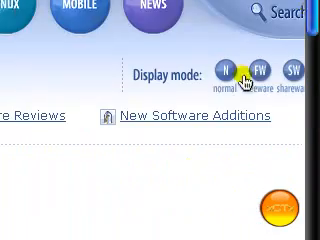
Scroll Softpedia's main page toward the Display mode buttons and New Software Additions.
scroll(down, 3)
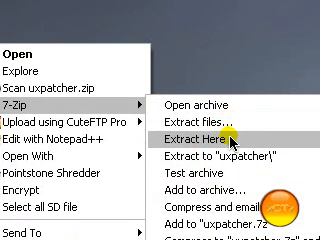
Extract uxpatcher.zip into its own folder with 7-Zip's Extract Here.
click(228, 123)
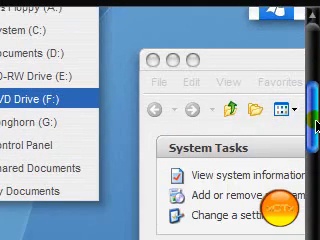
Scroll through the preview on the deviantART Mac-style WindowBlinds XP theme page.
scroll(down, 3)
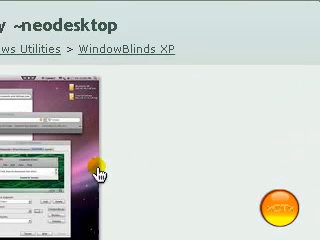
scroll(down, 3)
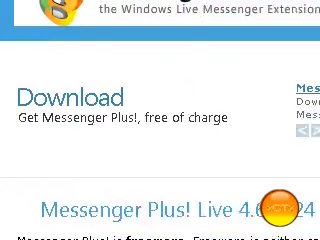
Scroll the Messenger Plus! Live page while following the msgpluslive.net/download link.
scroll(down, 3)
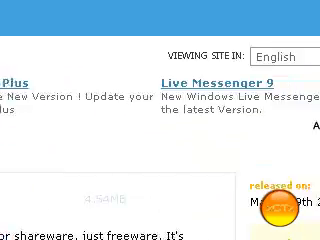
scroll(down, 3)
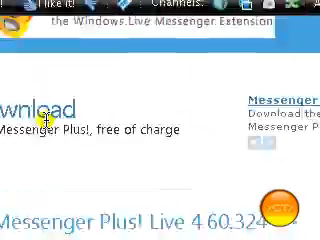
scroll(down, 3)
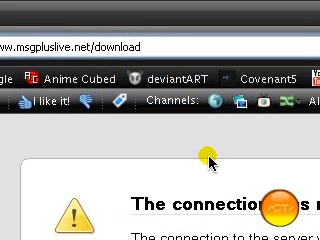
scroll(down, 3)
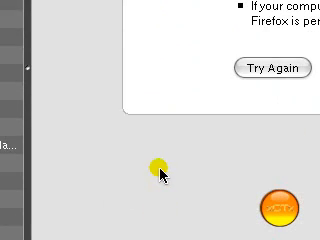